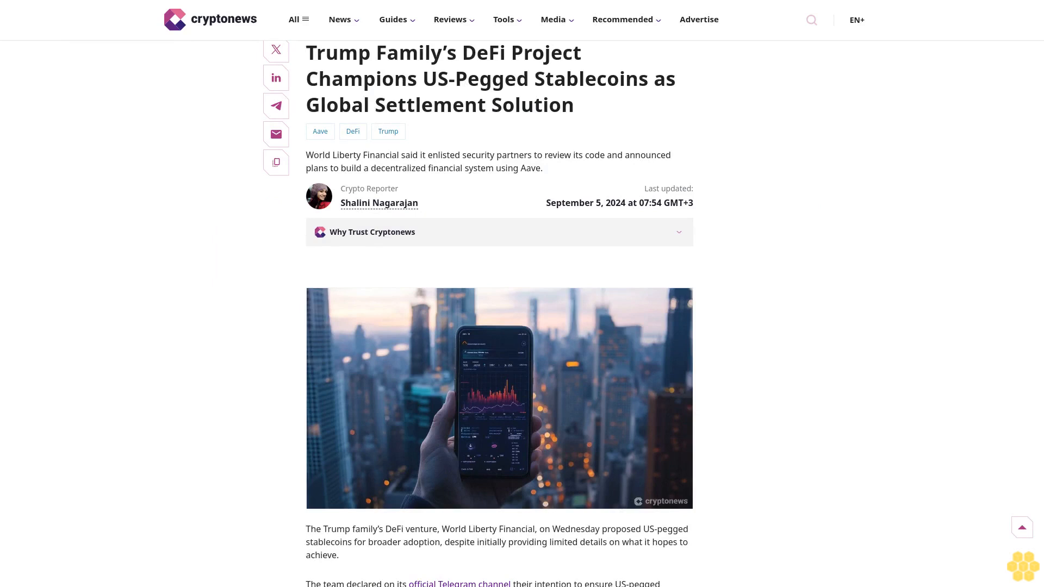
{"action": "scroll", "scroll_direction": "down", "scroll_amount": 3}
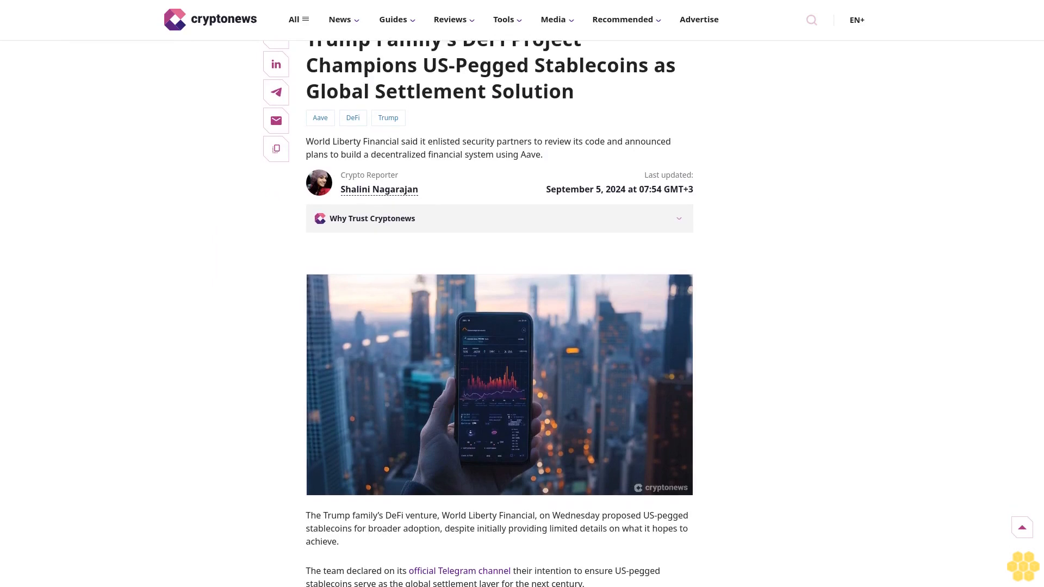
{"action": "scroll", "scroll_direction": "down", "scroll_amount": 3}
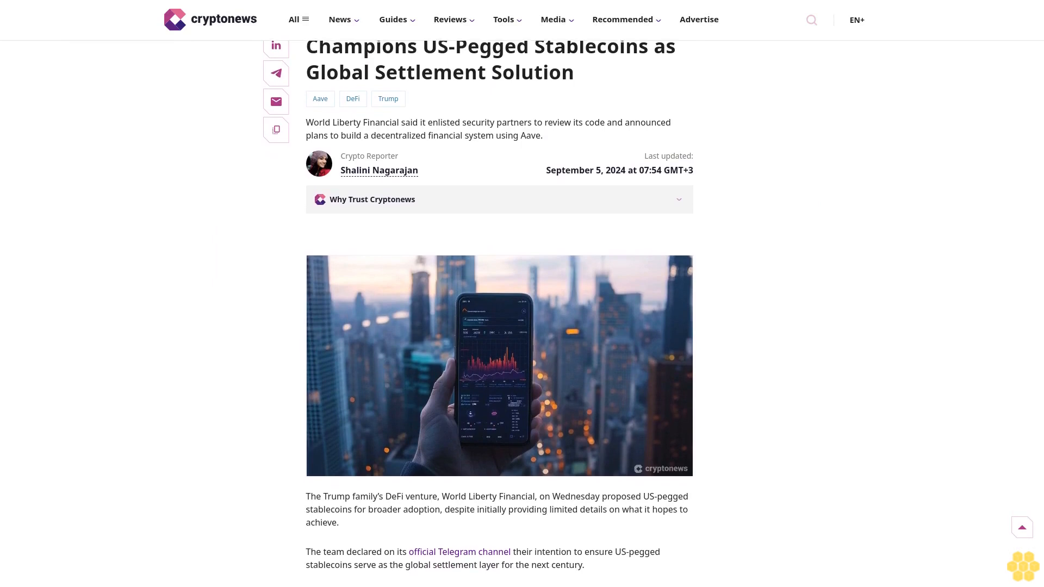
{"action": "scroll", "scroll_direction": "down", "scroll_amount": 3}
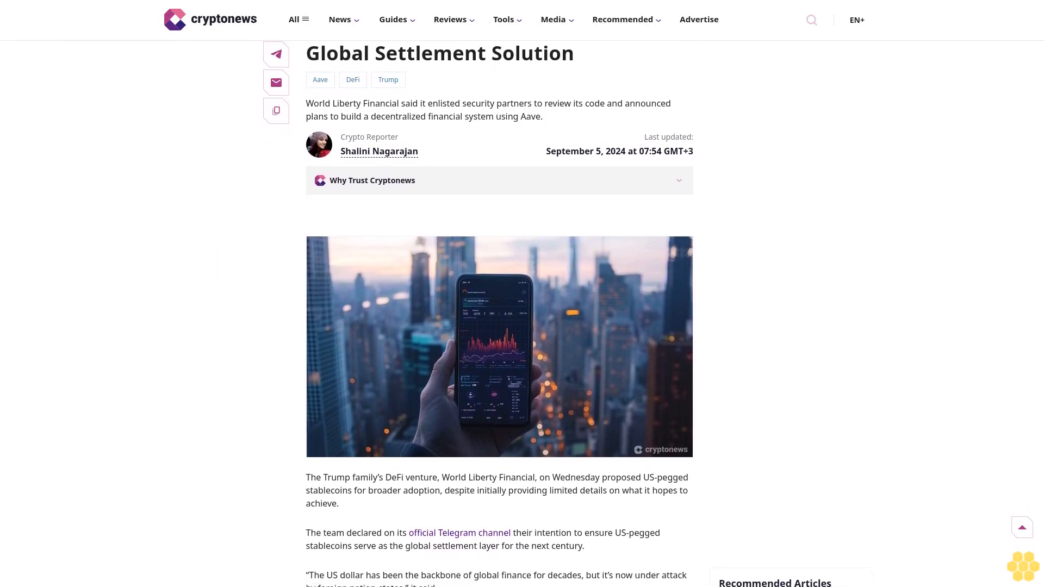
{"action": "scroll", "scroll_direction": "down", "scroll_amount": 3}
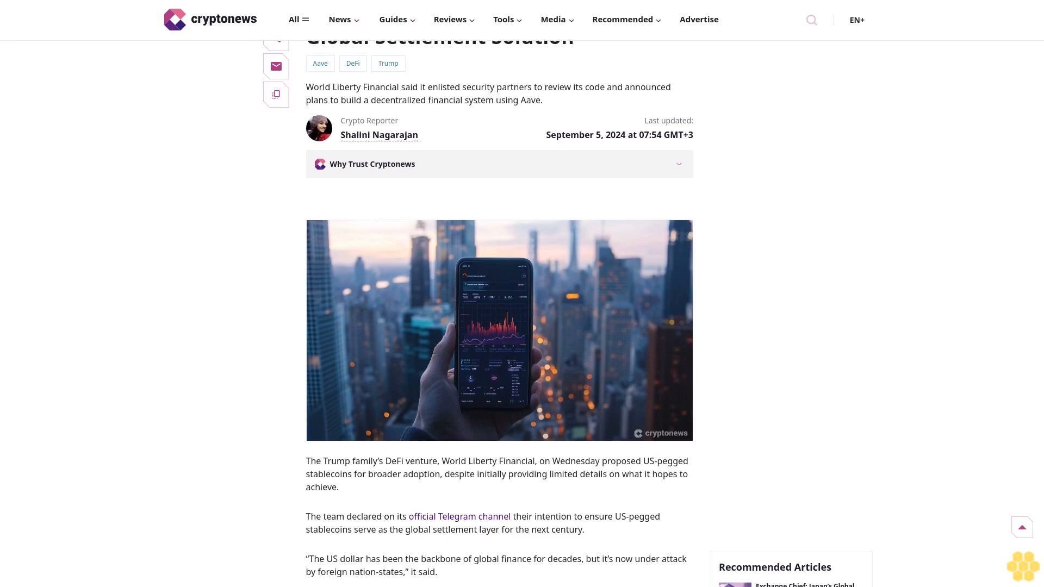
{"action": "scroll", "scroll_direction": "down", "scroll_amount": 3}
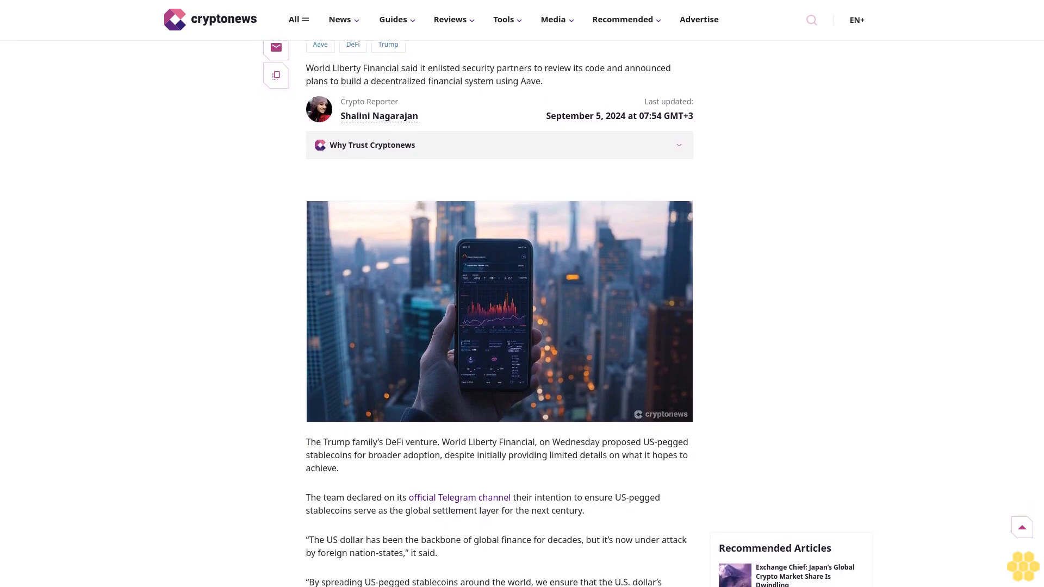
{"action": "scroll", "scroll_direction": "down", "scroll_amount": 3}
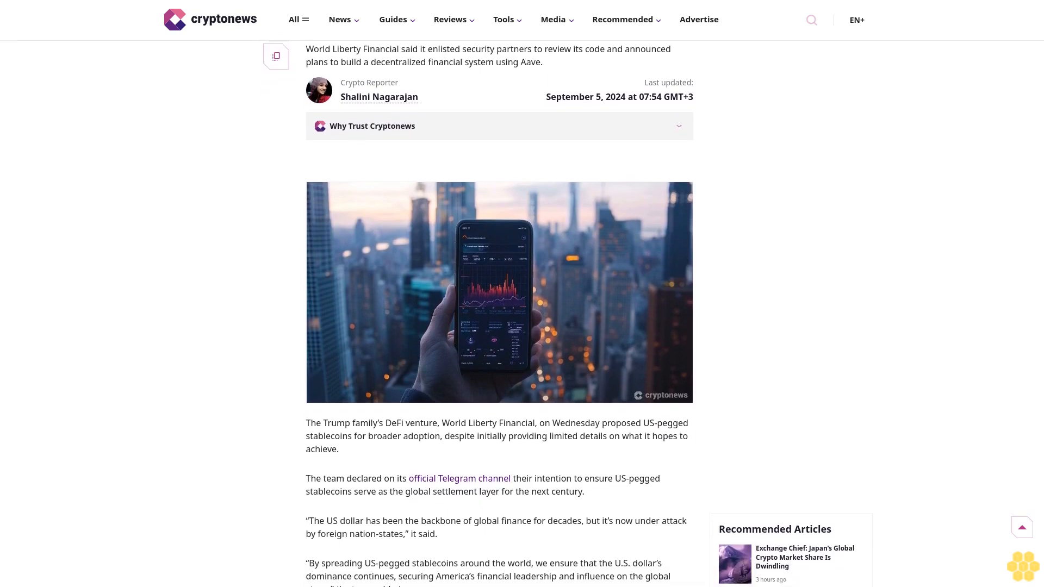
{"action": "scroll", "scroll_direction": "down", "scroll_amount": 3}
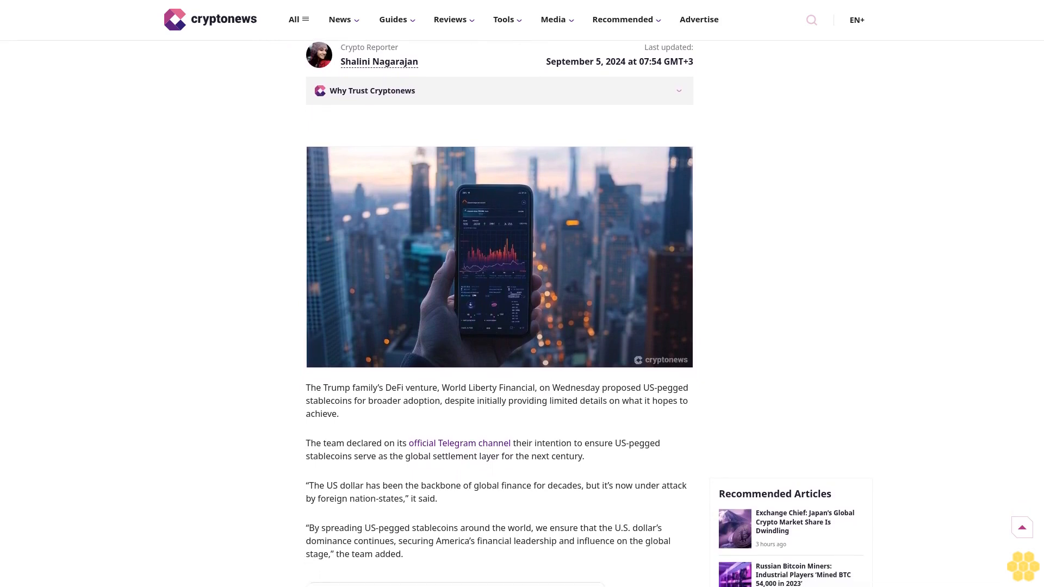
{"action": "scroll", "scroll_direction": "down", "scroll_amount": 3}
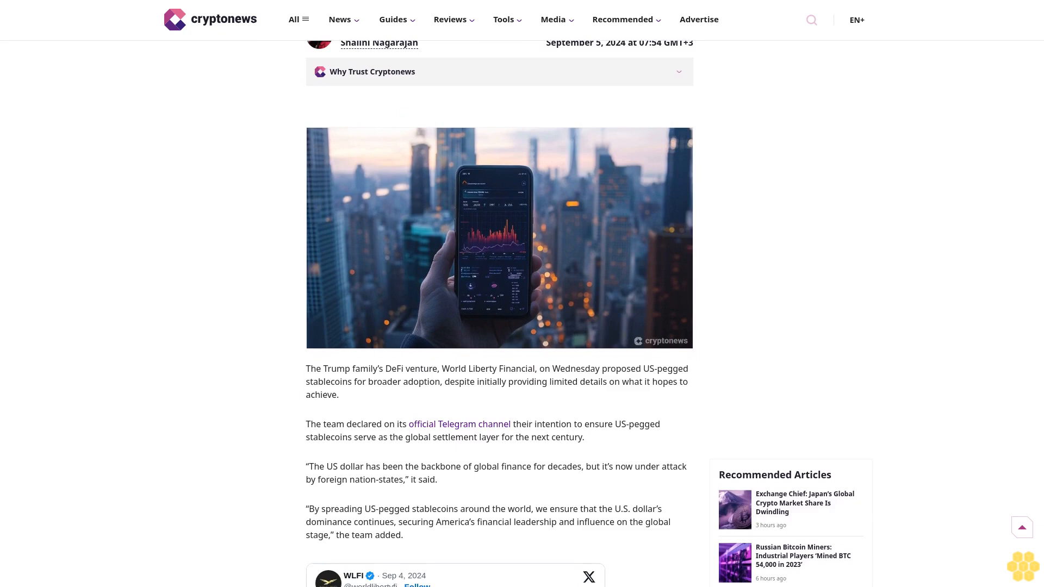
{"action": "scroll", "scroll_direction": "down", "scroll_amount": 3}
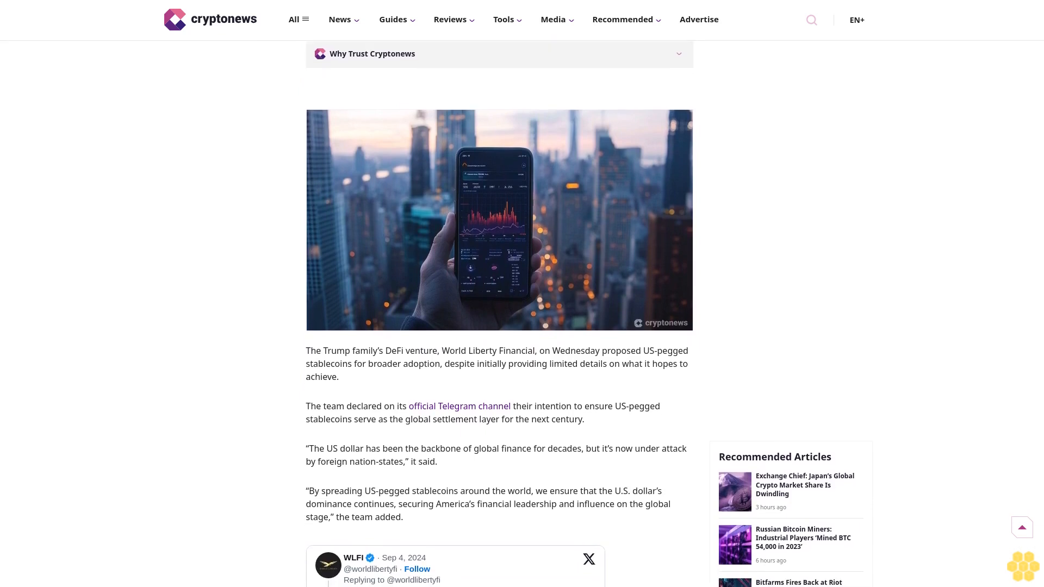
{"action": "scroll", "scroll_direction": "down", "scroll_amount": 3}
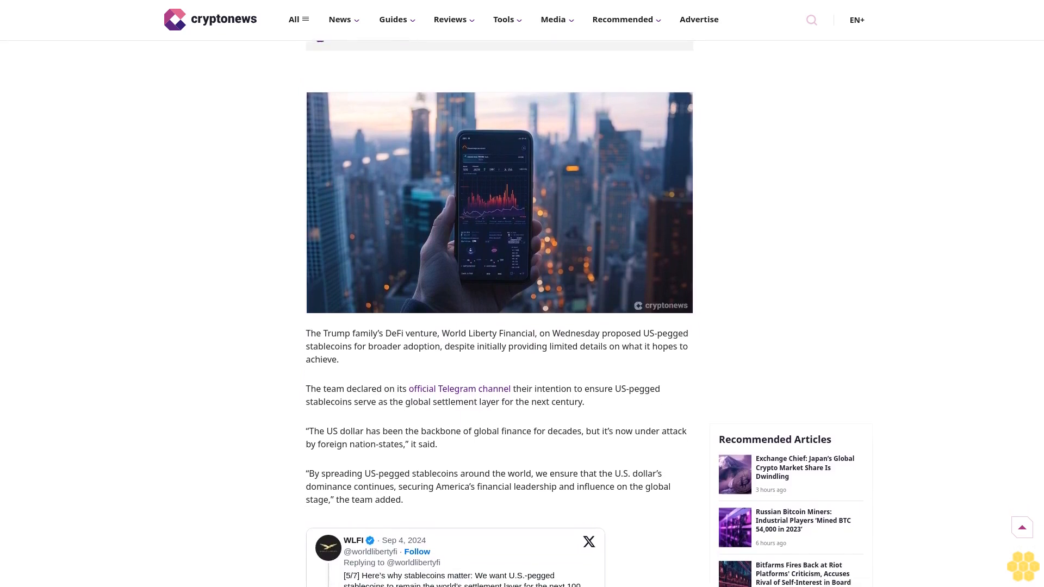
{"action": "scroll", "scroll_direction": "down", "scroll_amount": 3}
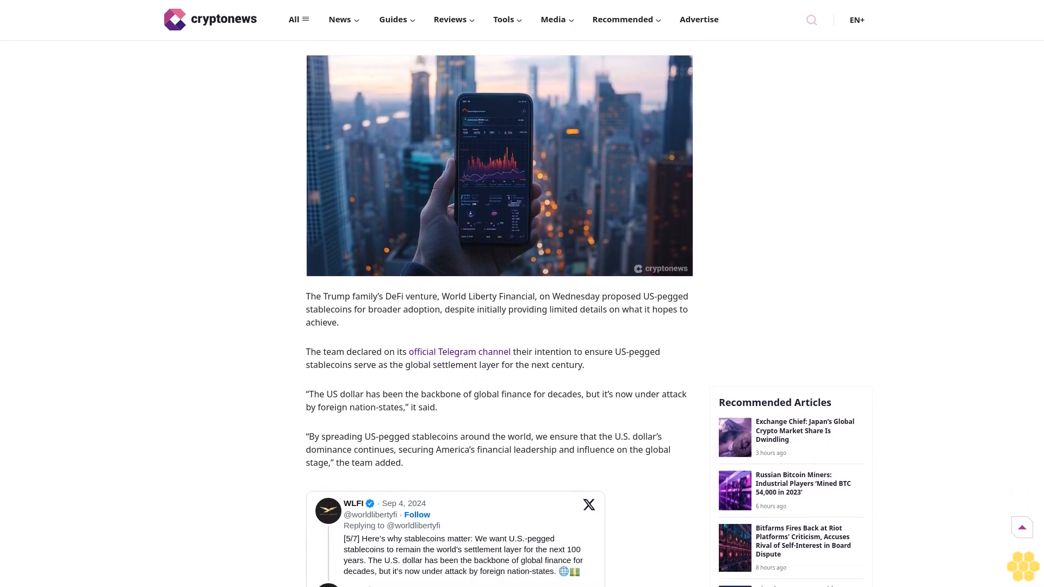
{"action": "scroll", "scroll_direction": "down", "scroll_amount": 3}
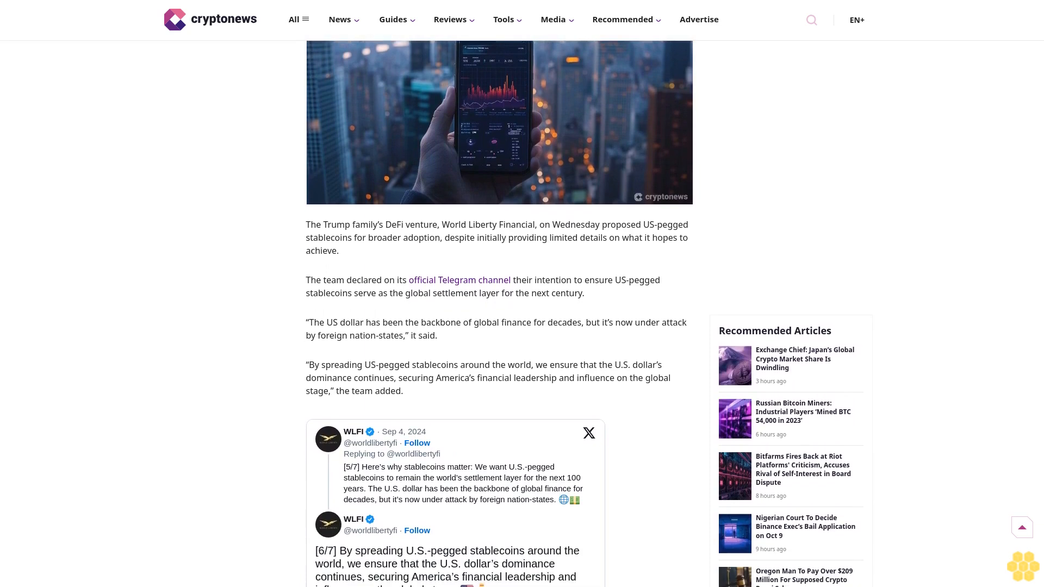
{"action": "scroll", "scroll_direction": "down", "scroll_amount": 3}
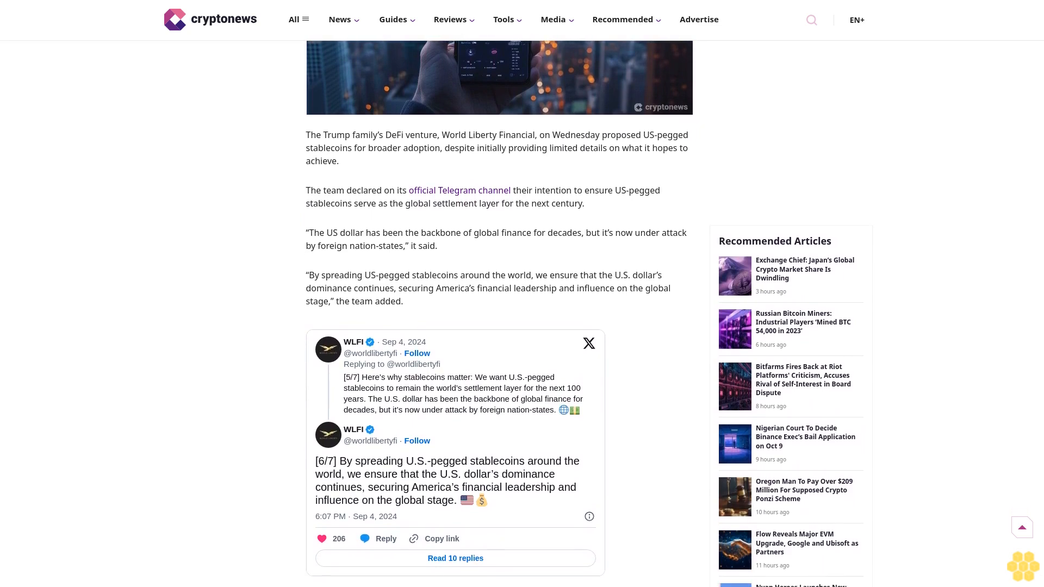
{"action": "scroll", "scroll_direction": "down", "scroll_amount": 3}
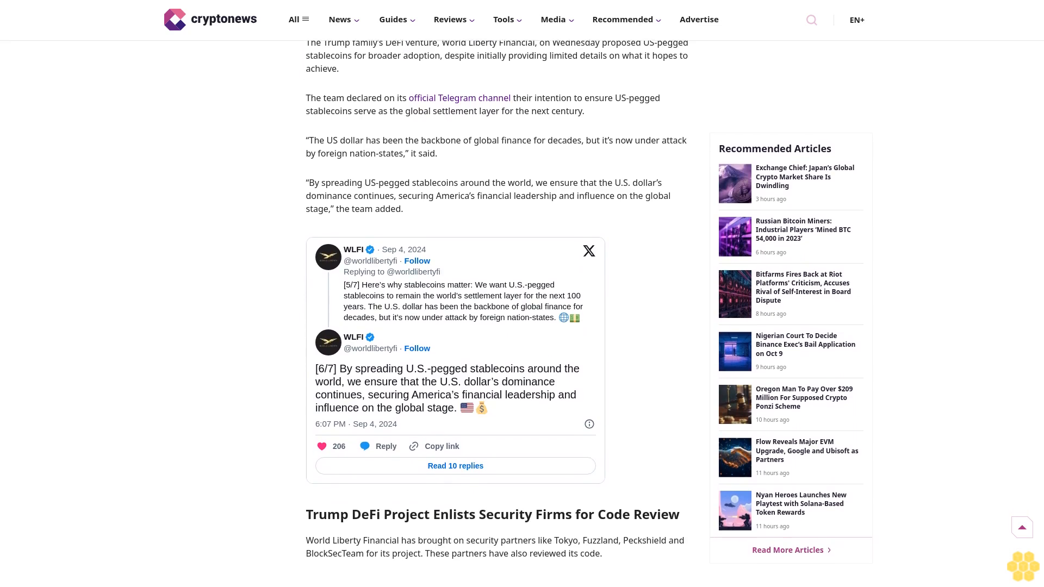
{"action": "scroll", "scroll_direction": "down", "scroll_amount": 3}
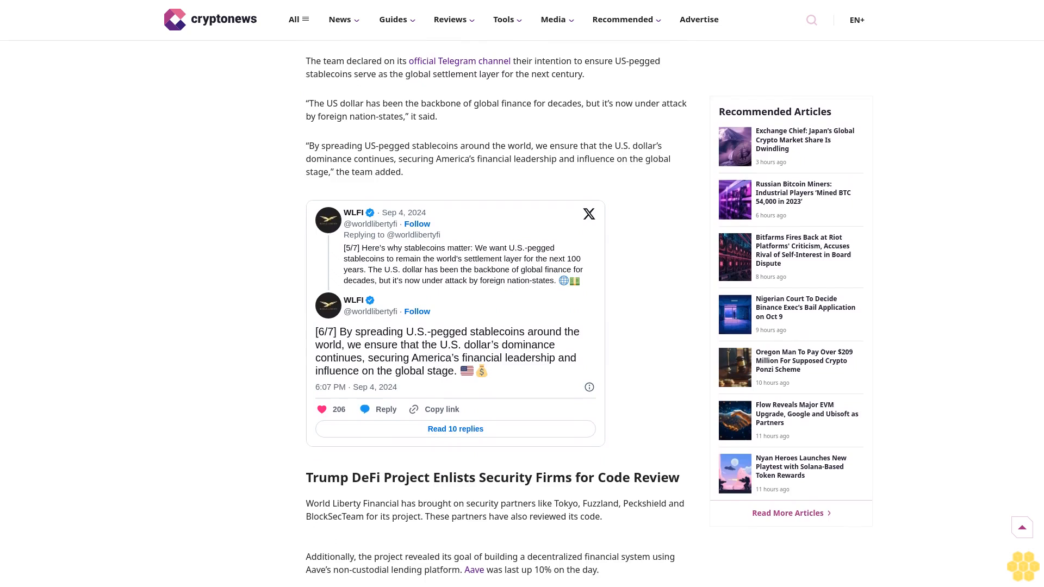
{"action": "scroll", "scroll_direction": "down", "scroll_amount": 3}
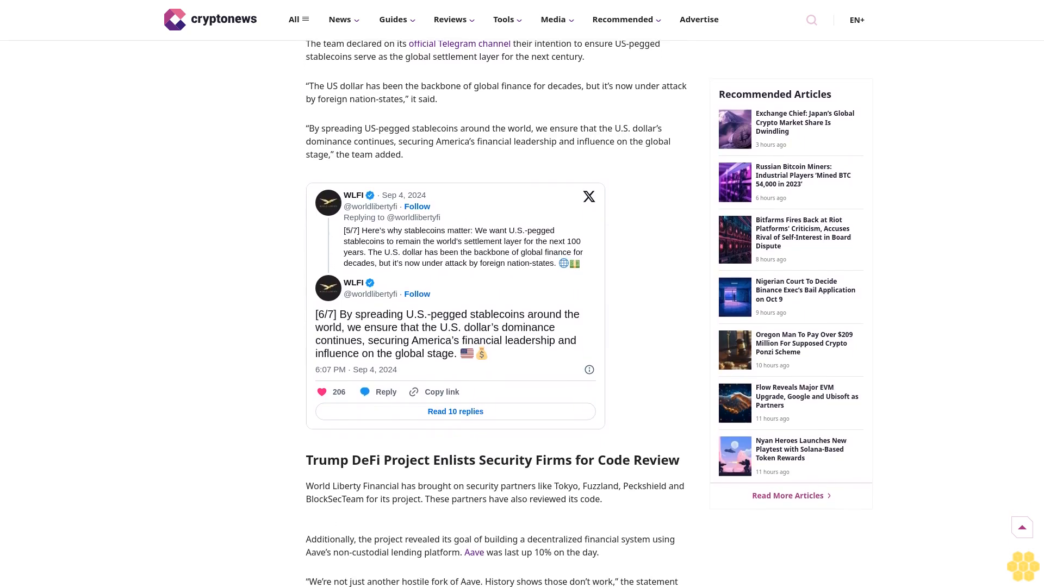
{"action": "scroll", "scroll_direction": "down", "scroll_amount": 3}
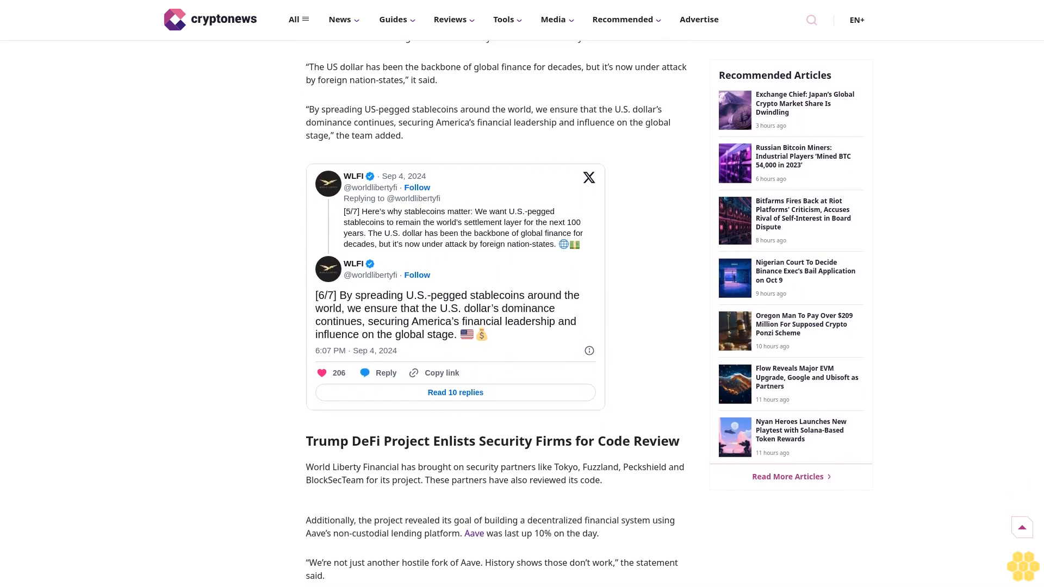
{"action": "scroll", "scroll_direction": "down", "scroll_amount": 3}
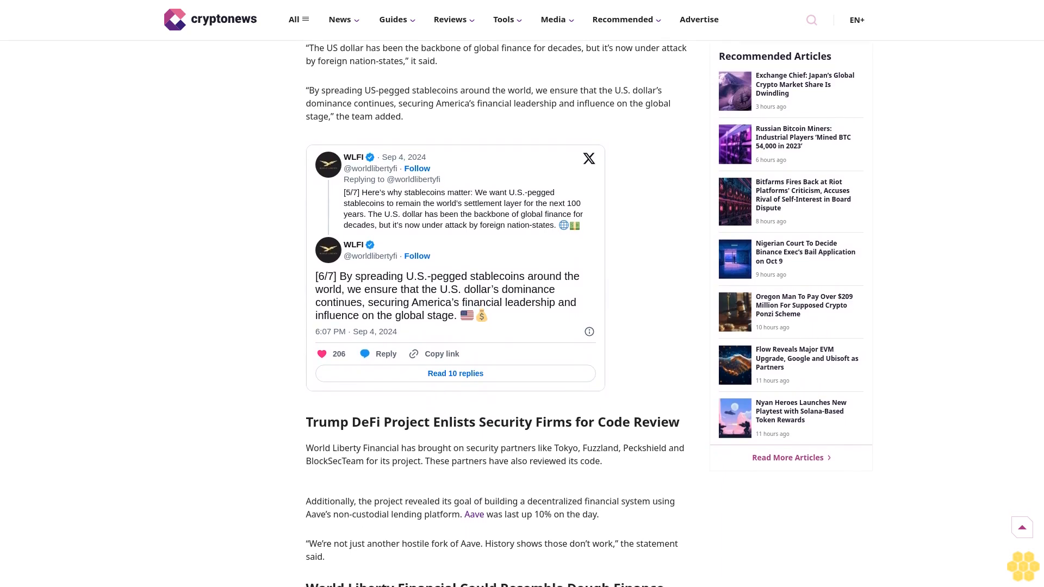
{"action": "scroll", "scroll_direction": "down", "scroll_amount": 3}
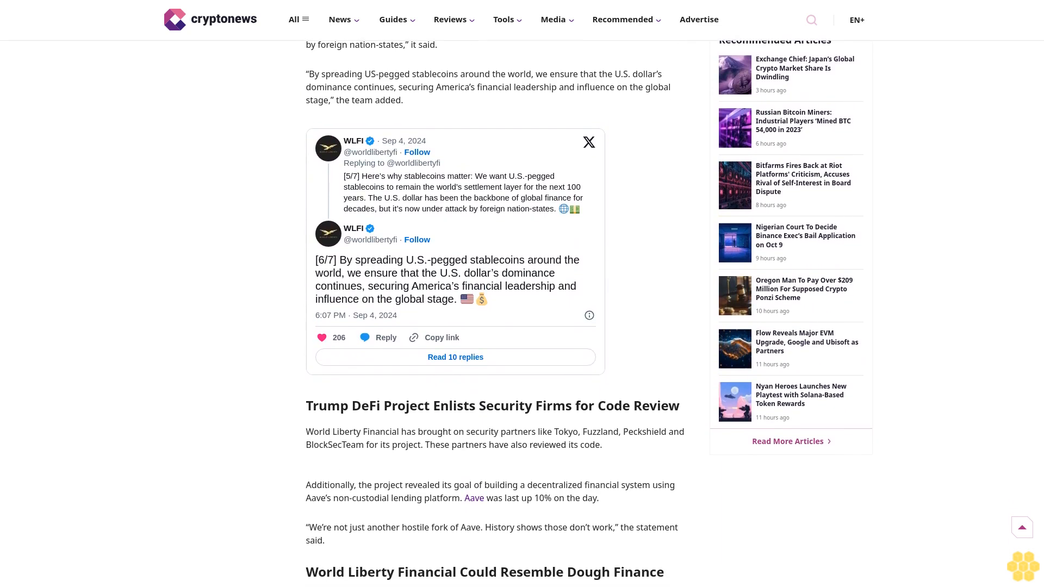
{"action": "scroll", "scroll_direction": "down", "scroll_amount": 3}
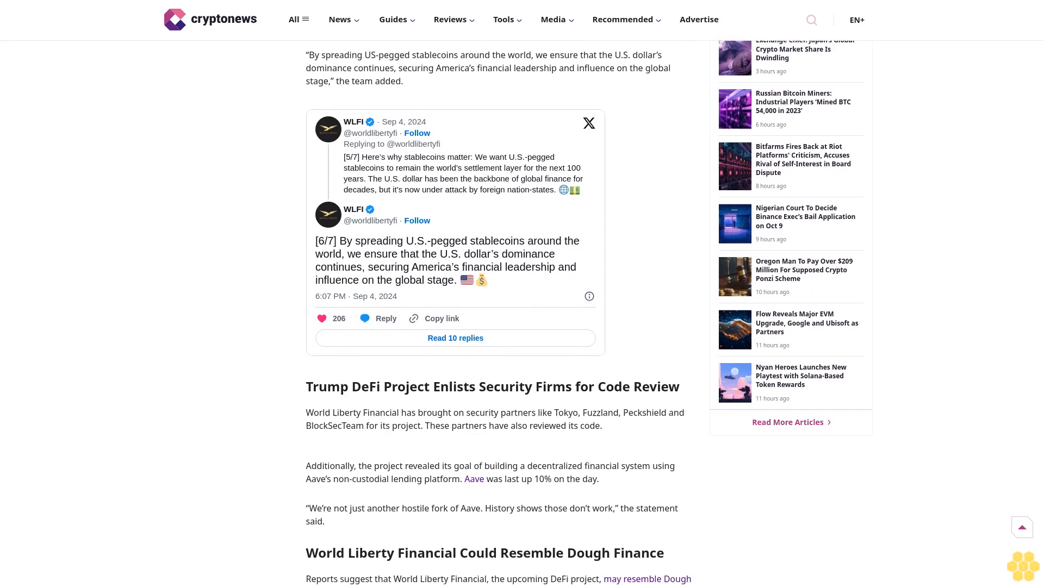
{"action": "scroll", "scroll_direction": "down", "scroll_amount": 3}
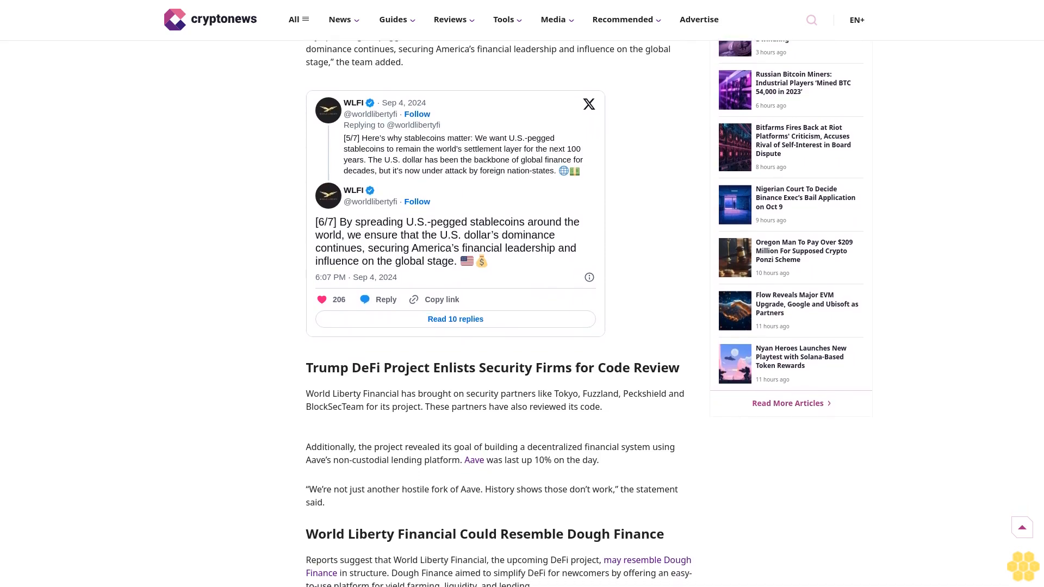
{"action": "scroll", "scroll_direction": "up", "scroll_amount": 3}
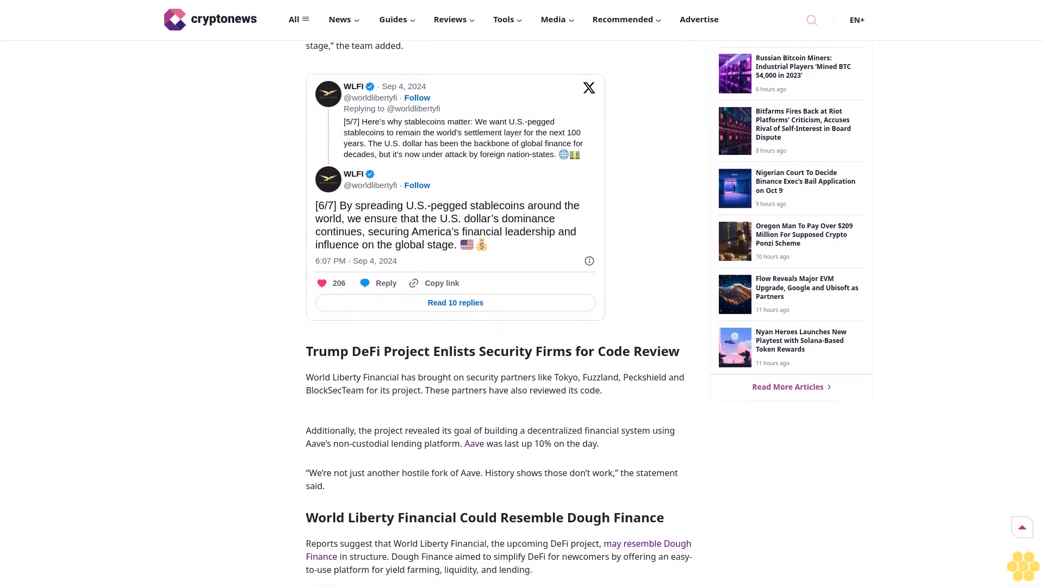
{"action": "scroll", "scroll_direction": "down", "scroll_amount": 3}
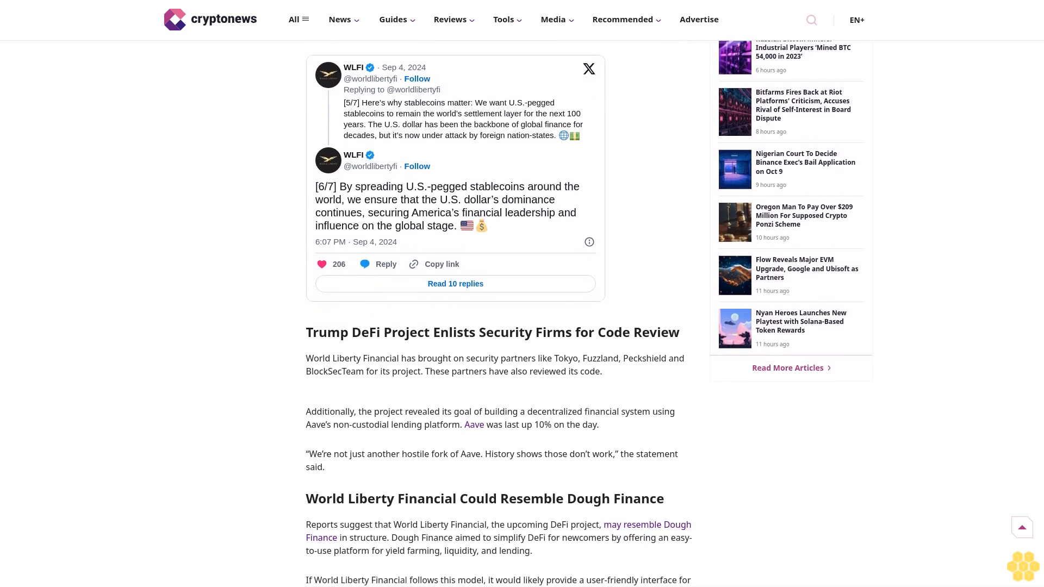
{"action": "scroll", "scroll_direction": "down", "scroll_amount": 3}
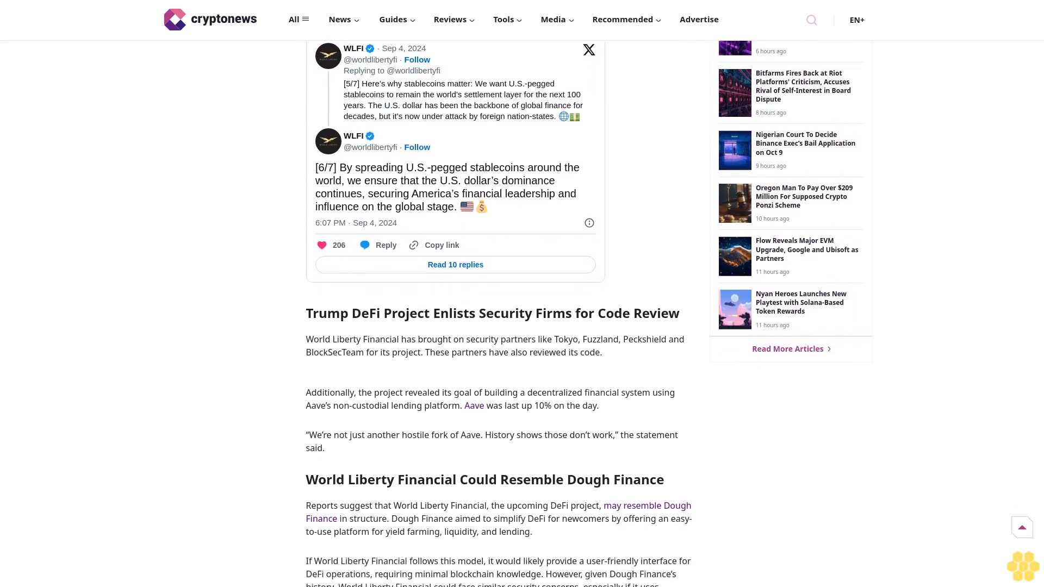
{"action": "scroll", "scroll_direction": "down", "scroll_amount": 3}
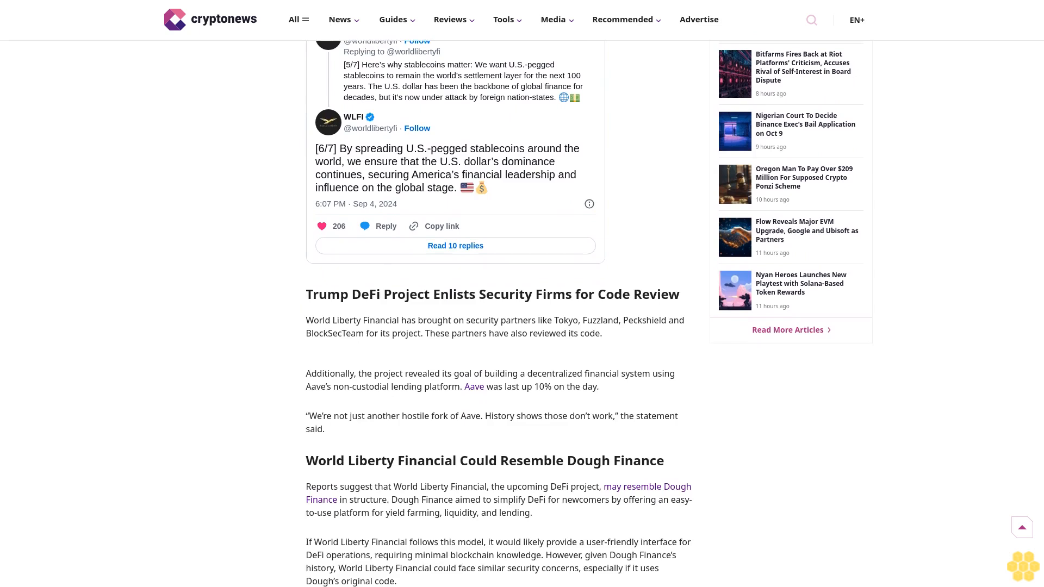
{"action": "scroll", "scroll_direction": "down", "scroll_amount": 3}
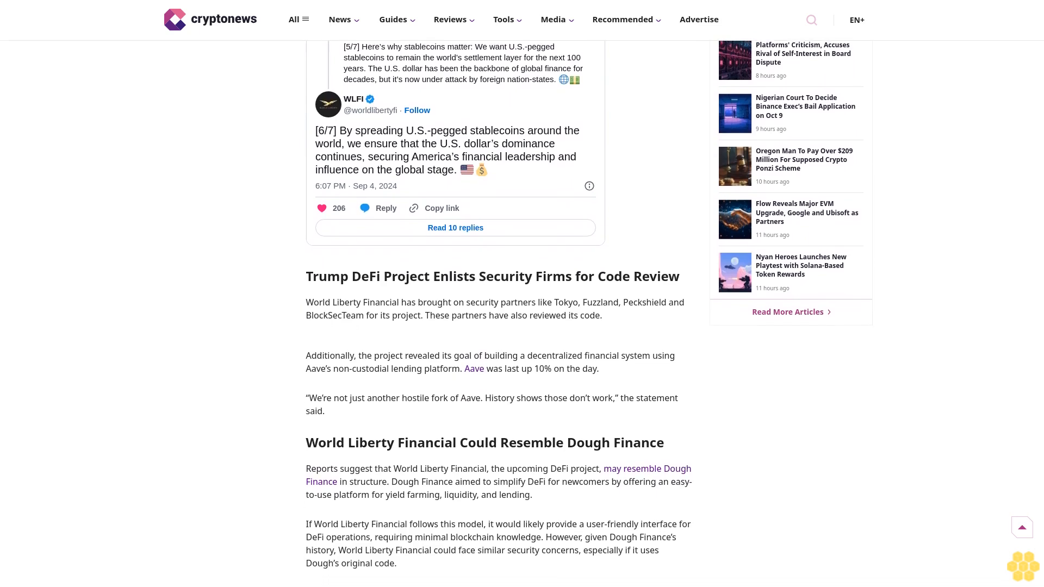
{"action": "scroll", "scroll_direction": "down", "scroll_amount": 3}
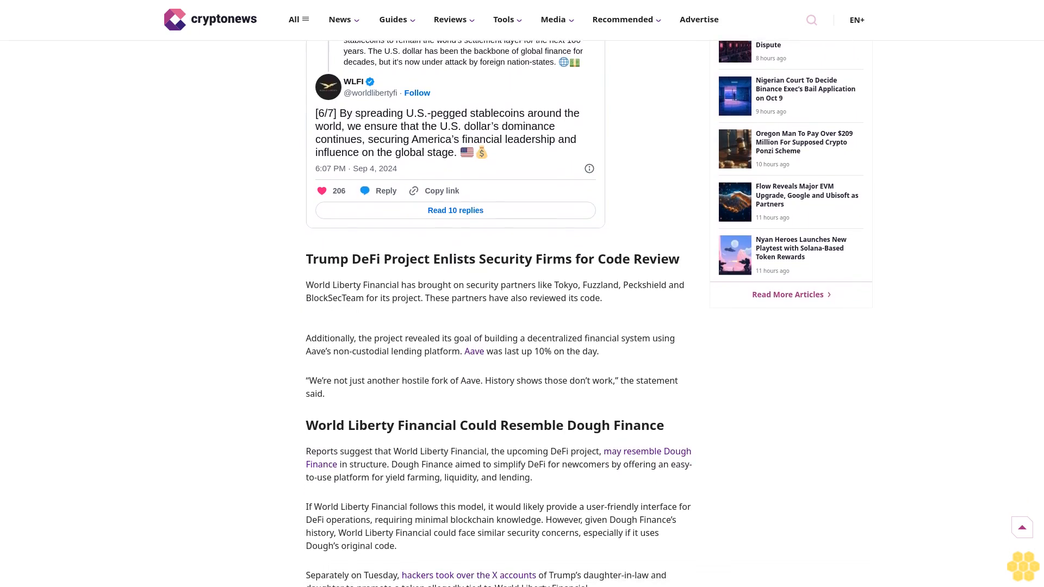
{"action": "scroll", "scroll_direction": "down", "scroll_amount": 3}
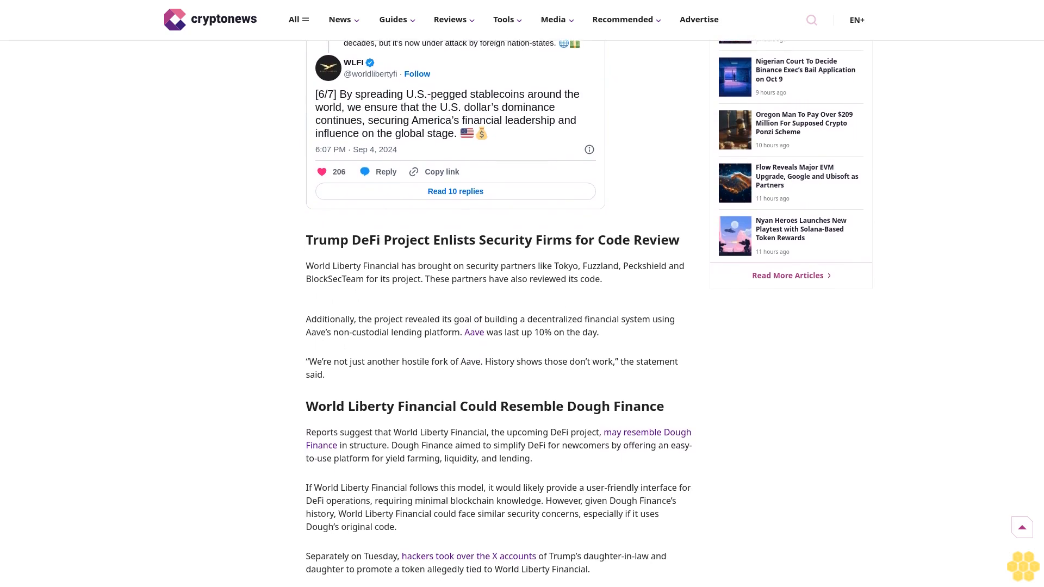
{"action": "scroll", "scroll_direction": "down", "scroll_amount": 3}
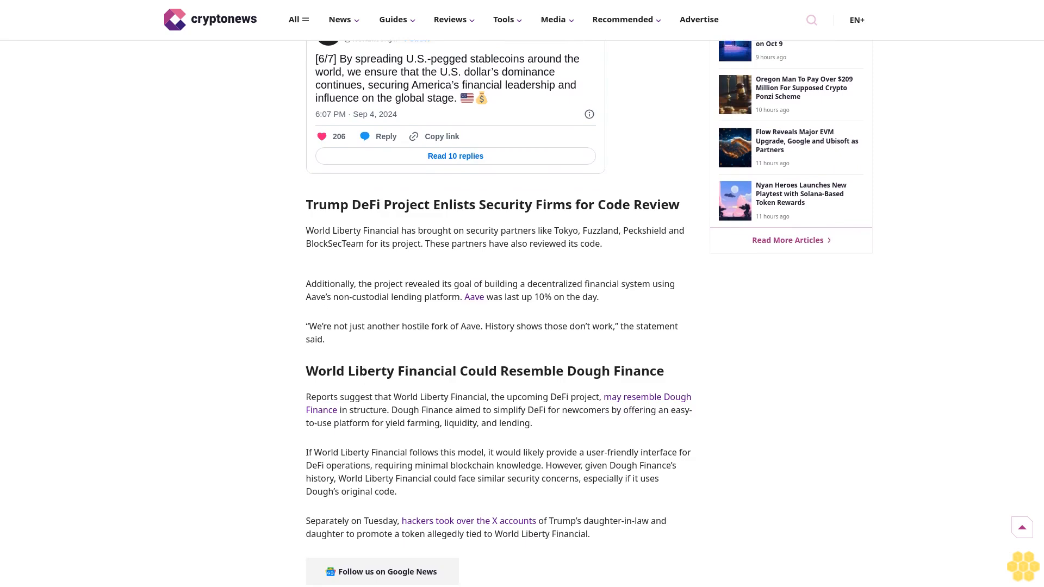
{"action": "scroll", "scroll_direction": "down", "scroll_amount": 3}
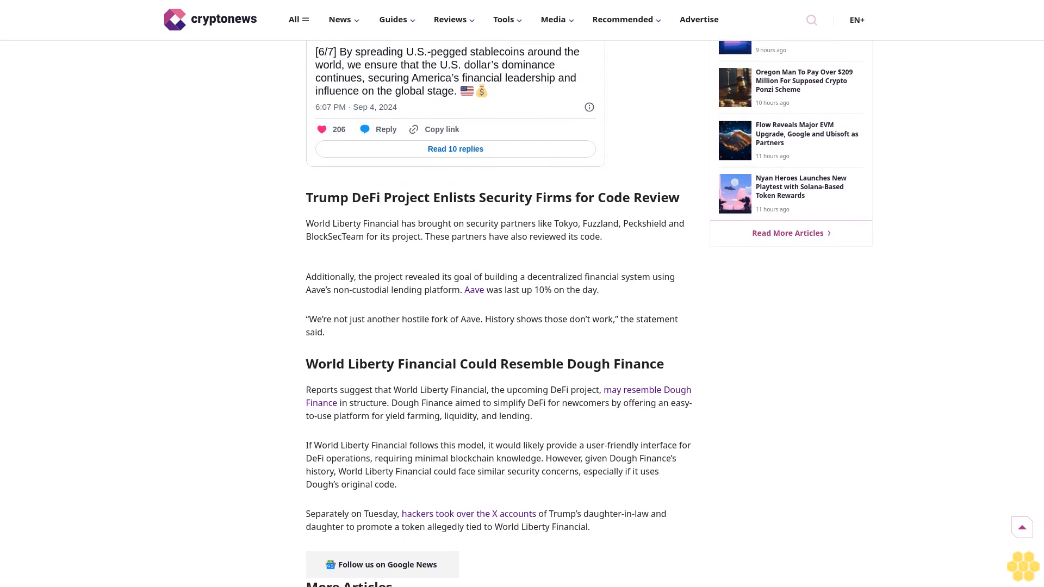